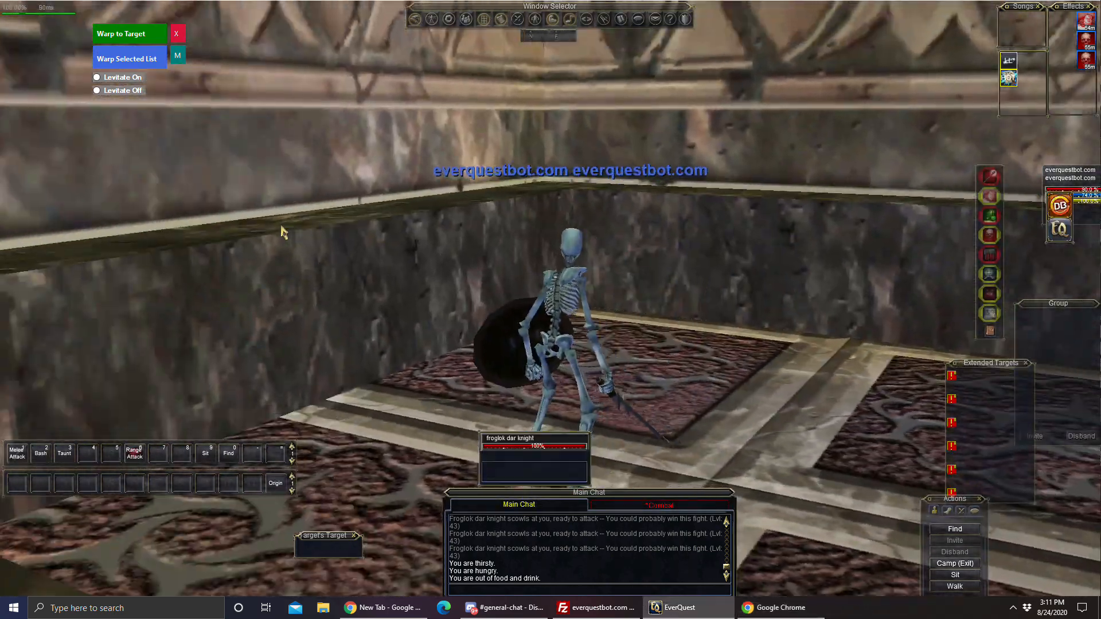
- Enable 'Auto filter locations for your current zone' so only Sebilis entries show
{"action": "left_click", "coordinate": [774, 608]}
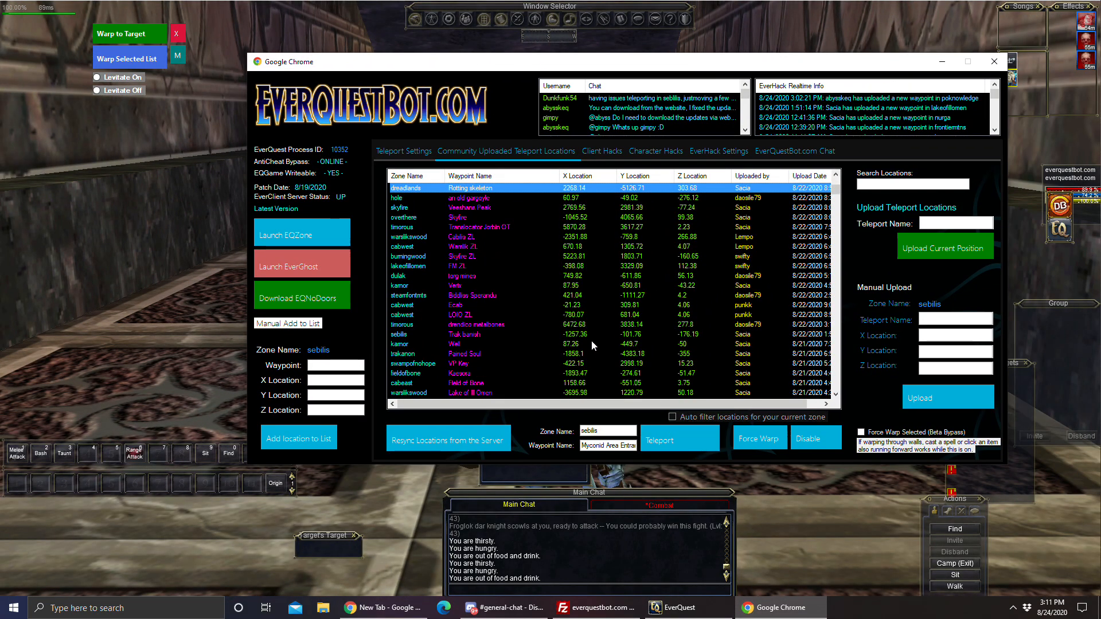
{"action": "left_click", "coordinate": [672, 417]}
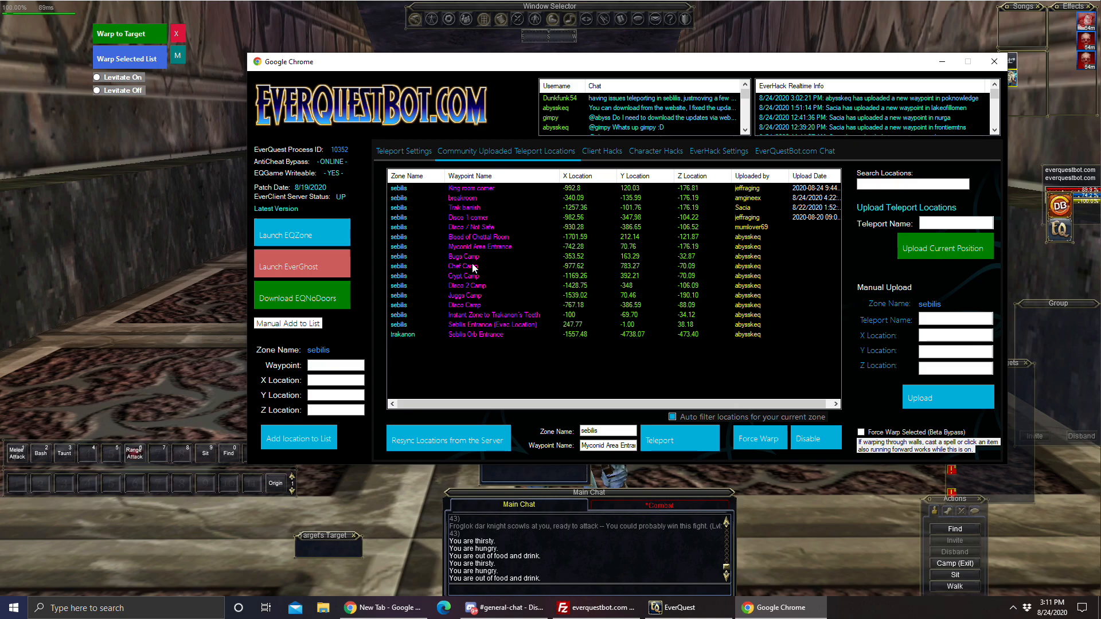
{"action": "left_click", "coordinate": [467, 286]}
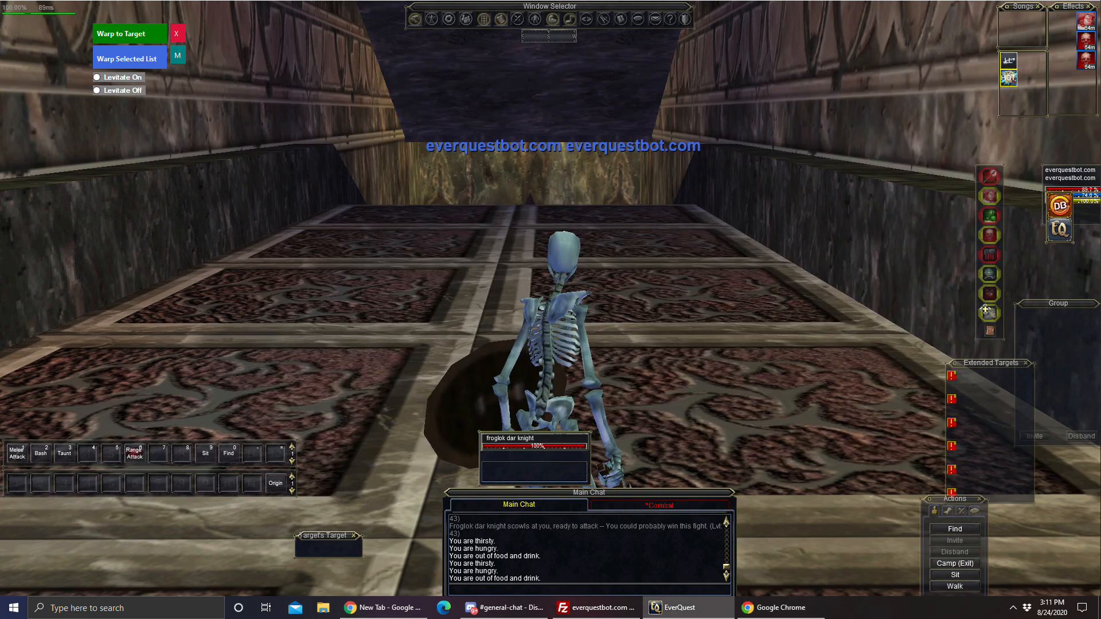
- Bring up the teleport tool window to warp to Juggs Camp
{"action": "left_click", "coordinate": [780, 608]}
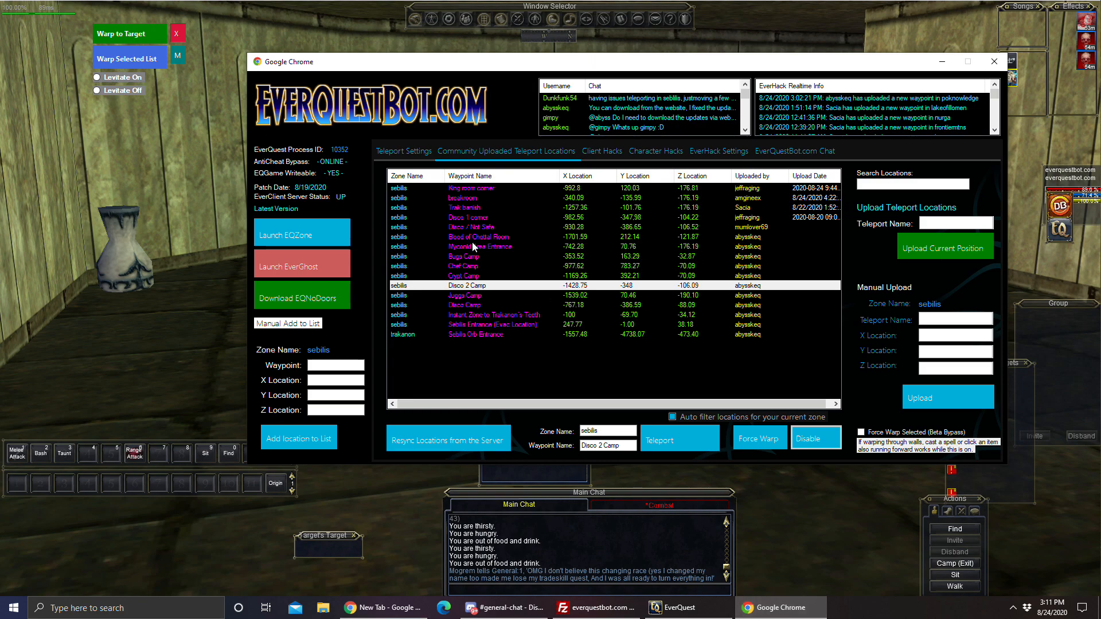
{"action": "mouse_move", "coordinate": [463, 307]}
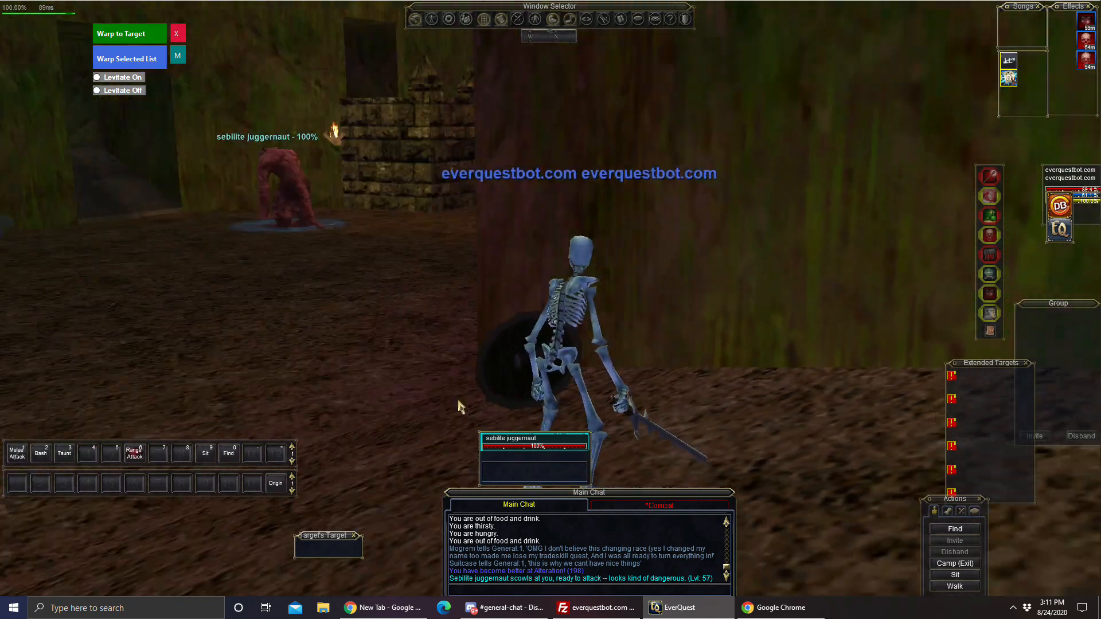
- Force Warp the character to 'Sebilis Entrance (Evac Location)'
{"action": "left_click", "coordinate": [779, 608]}
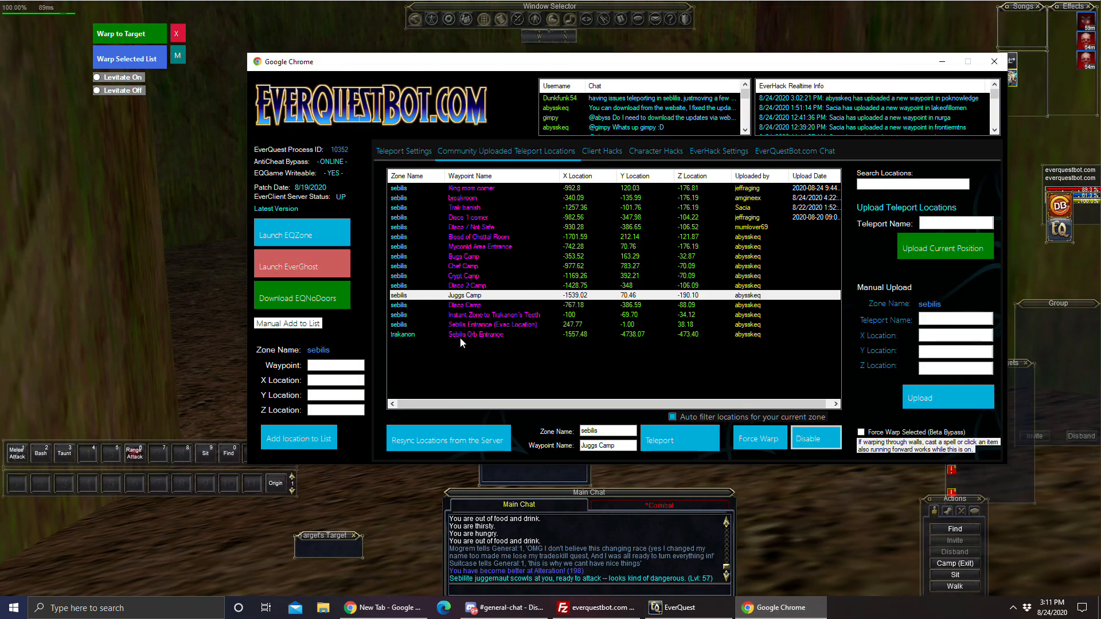
{"action": "mouse_move", "coordinate": [475, 332]}
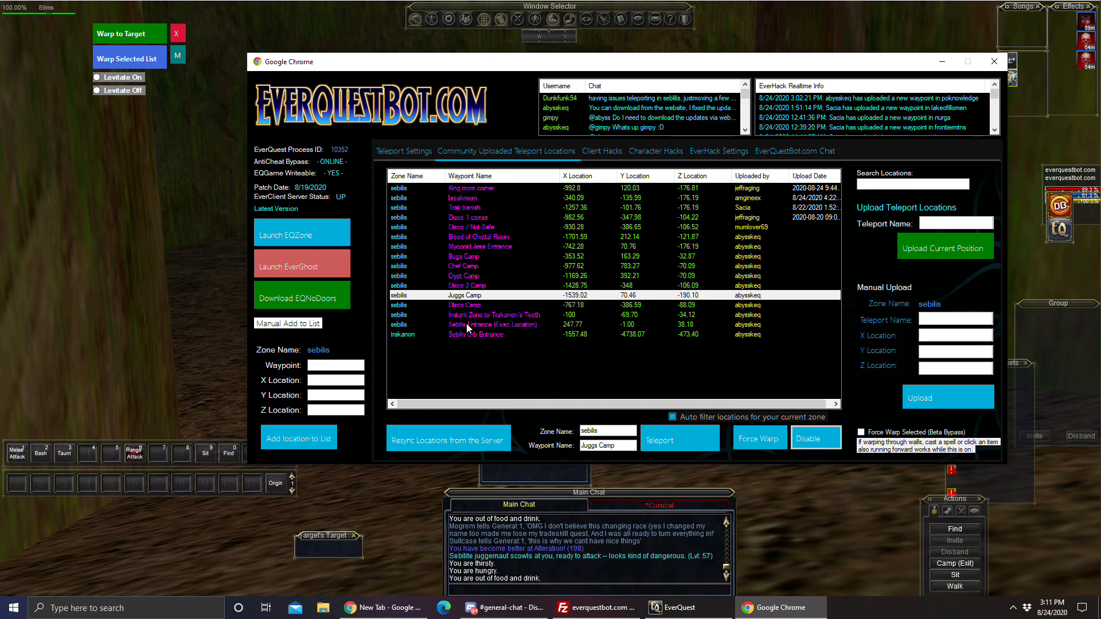
{"action": "left_click", "coordinate": [493, 324]}
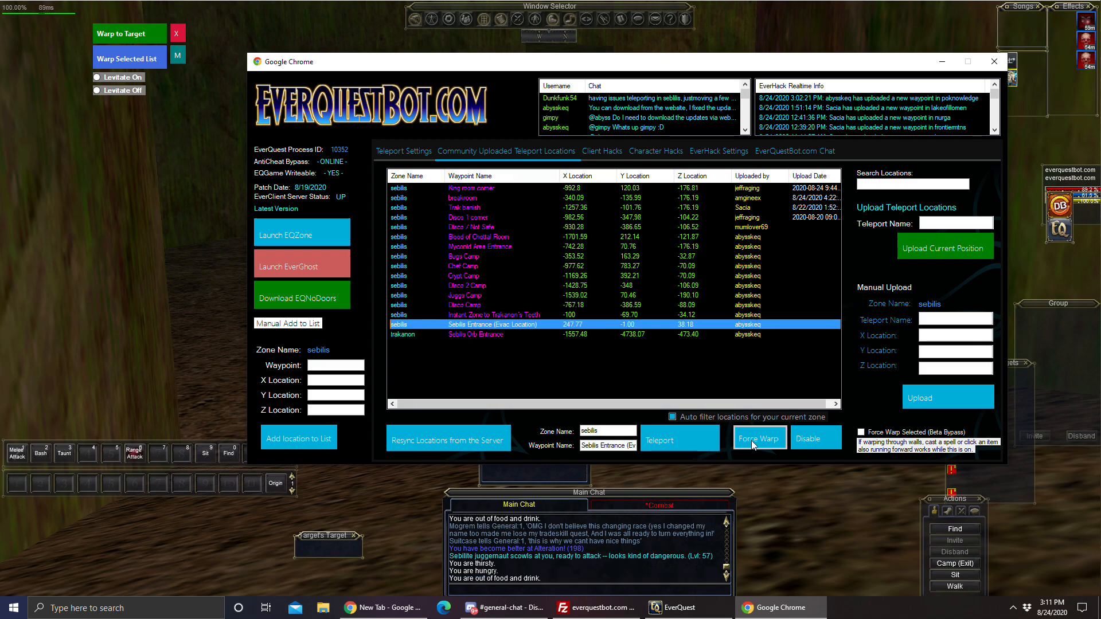
{"action": "left_click", "coordinate": [760, 437]}
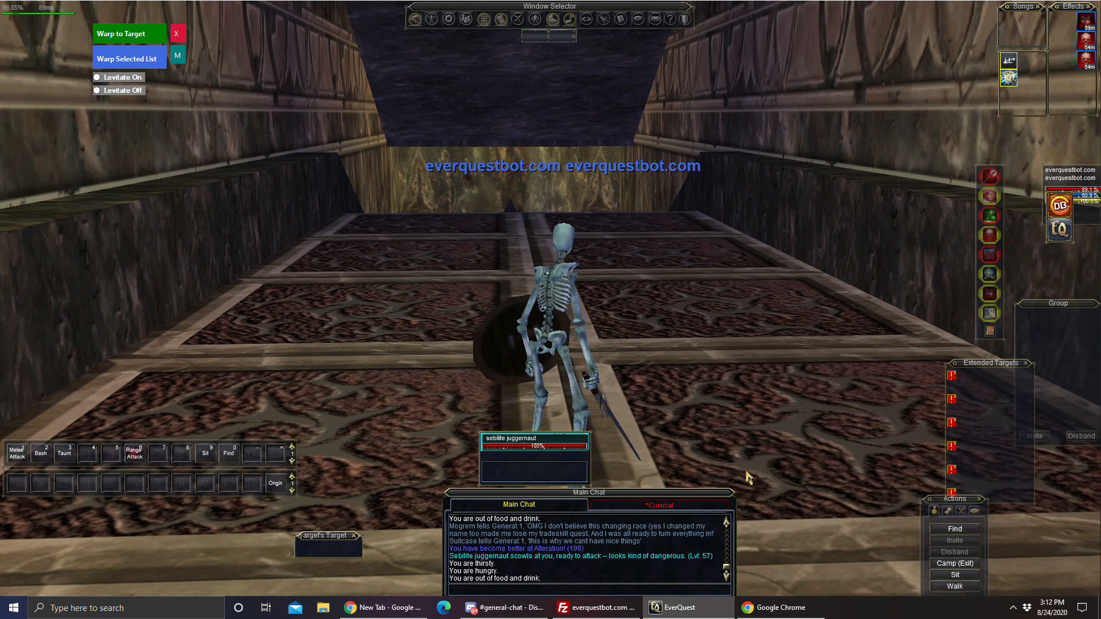
- View the private saved-locations page under Teleport Settings, then return to the community list
{"action": "left_click", "coordinate": [774, 608]}
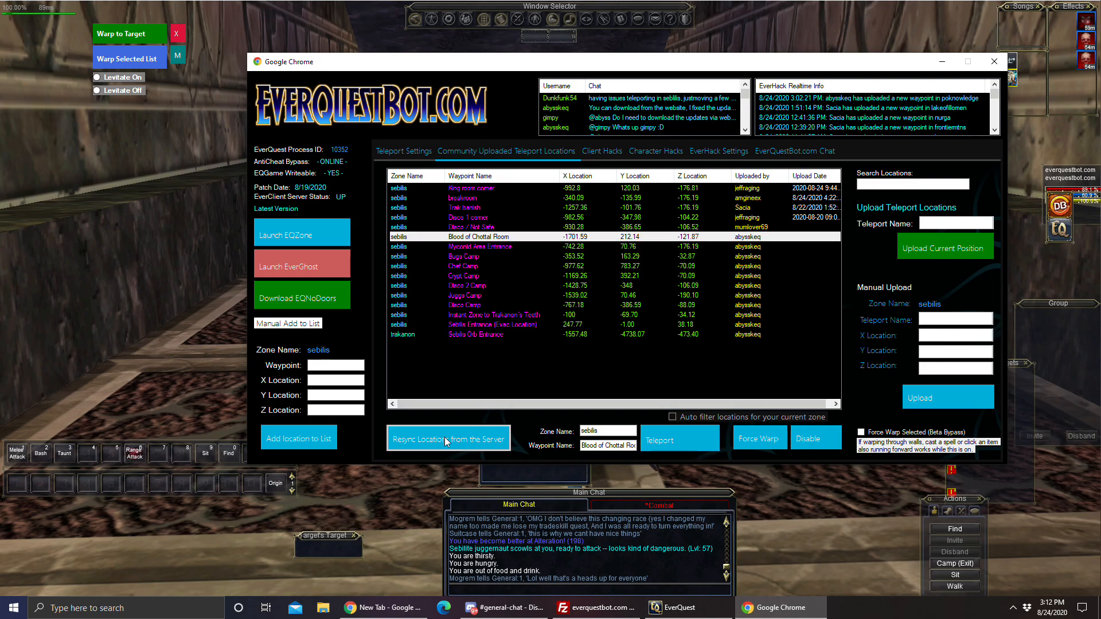
{"action": "left_click", "coordinate": [404, 150]}
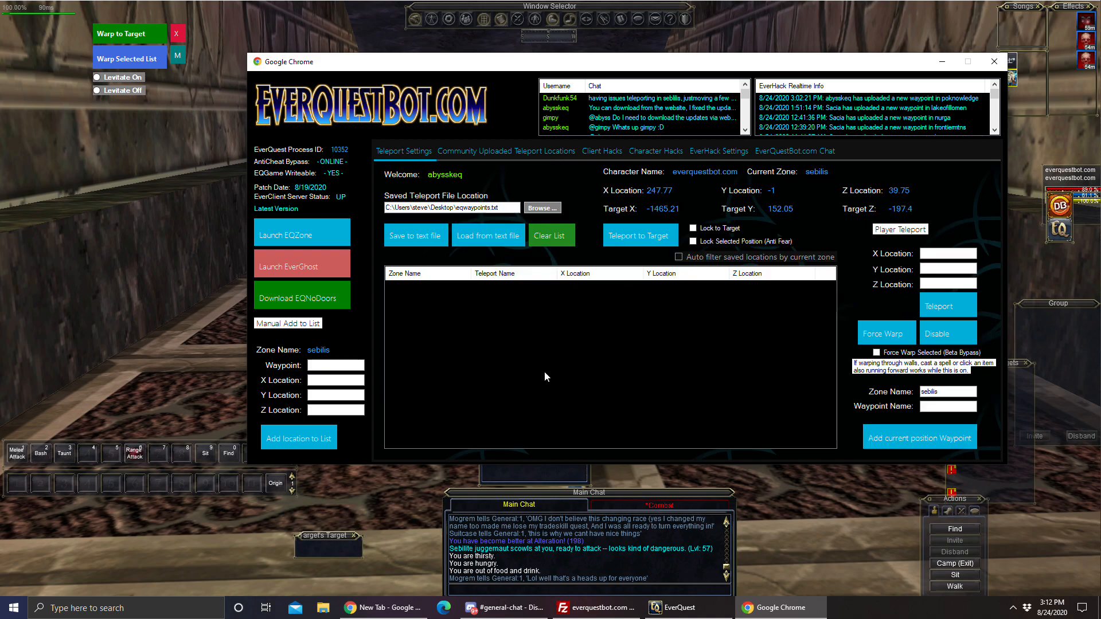
{"action": "left_click", "coordinate": [487, 235]}
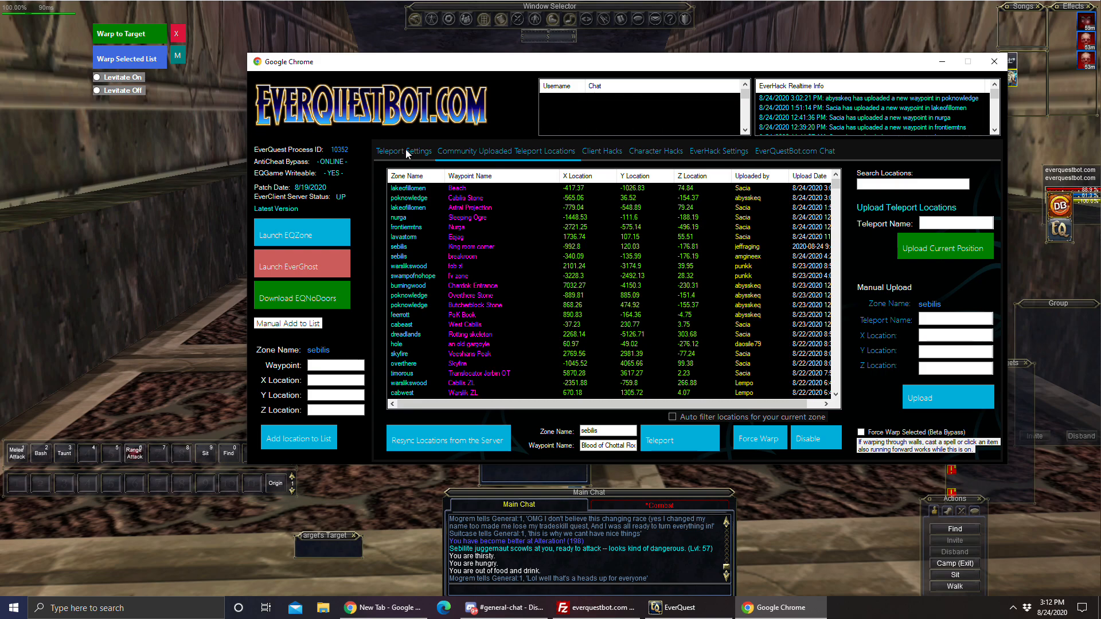
{"action": "left_click", "coordinate": [404, 150]}
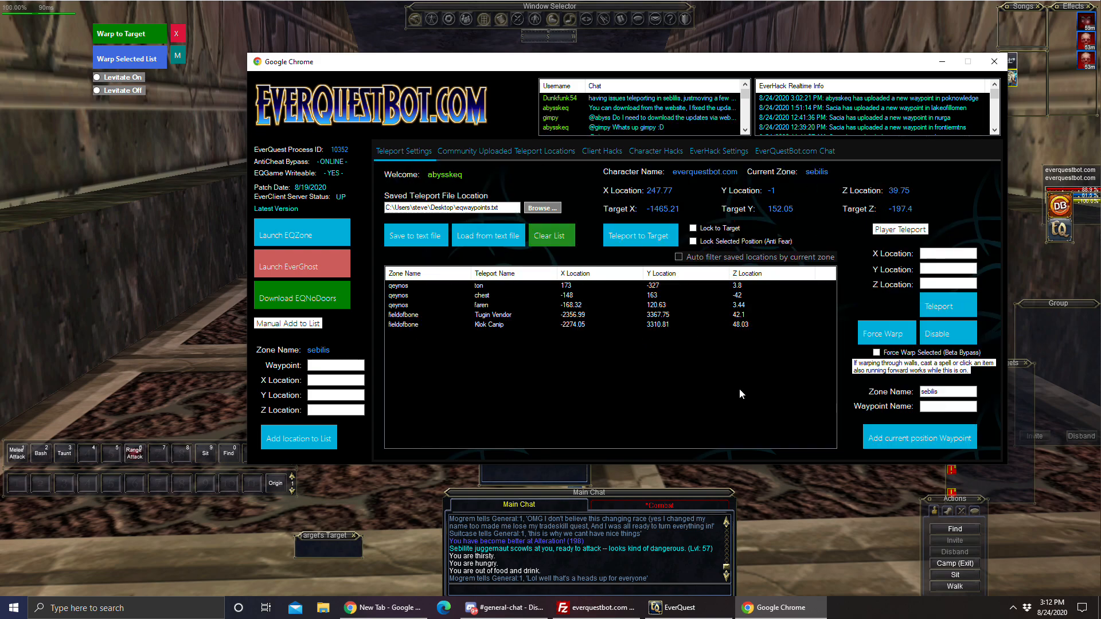
{"action": "left_click", "coordinate": [505, 150]}
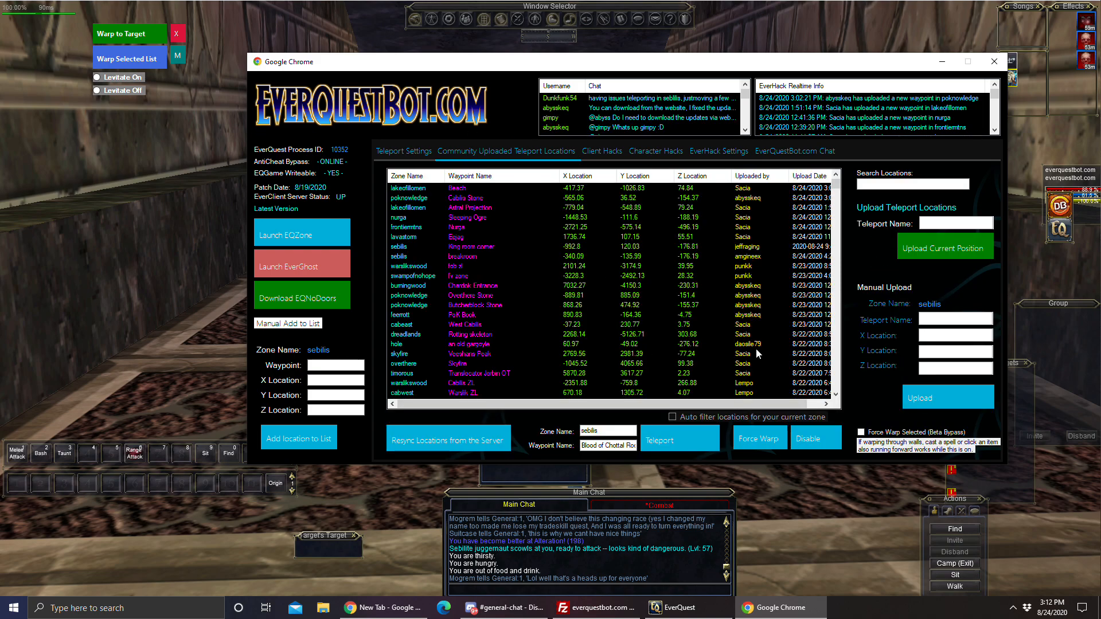